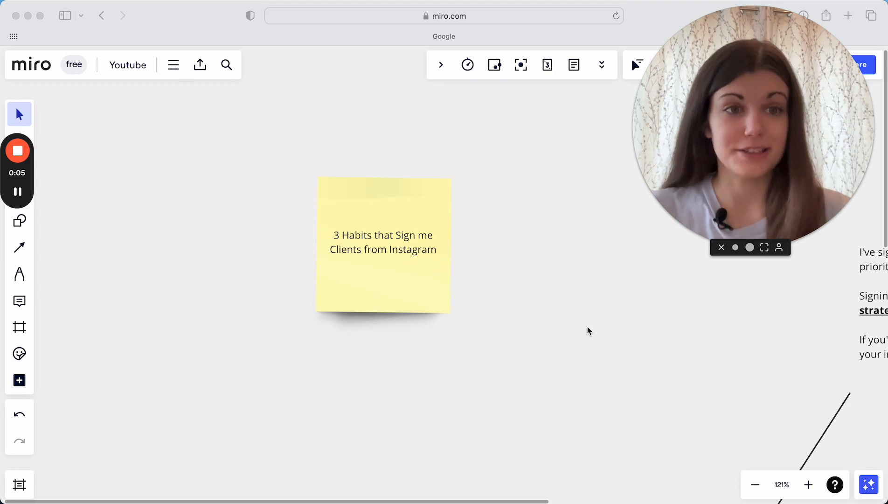
{"action": "mouse_move", "coordinate": [238, 307]}
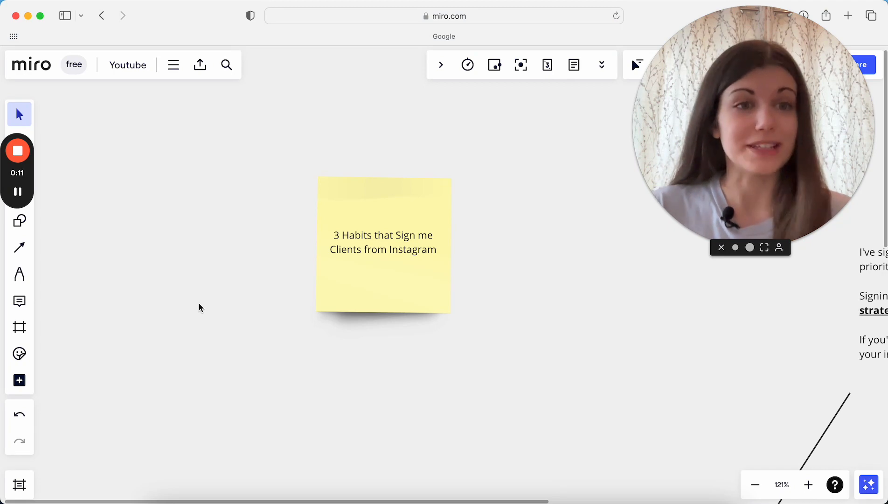
Select the Pen tool from the left toolbar for freehand drawing
{"action": "left_click", "coordinate": [19, 274]}
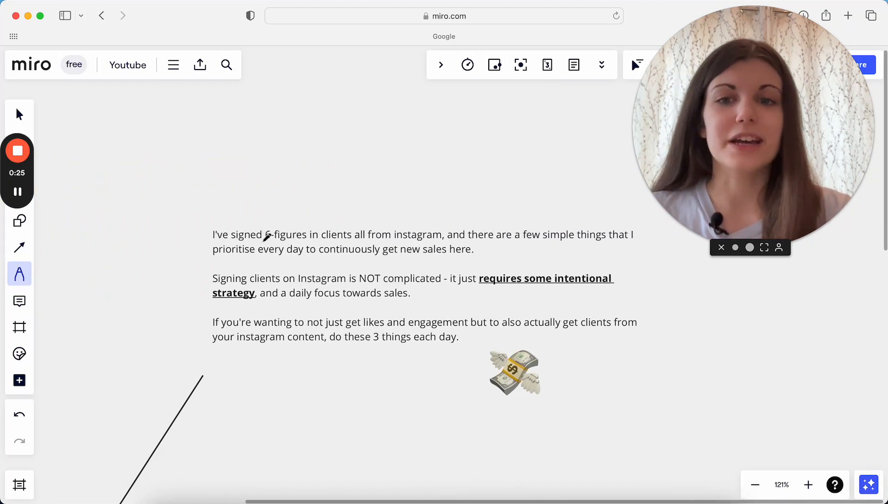
Draw red underlines beneath '6-figures in' and another key phrase in the intro
{"action": "left_click_drag", "start_coordinate": [266, 241], "coordinate": [323, 240]}
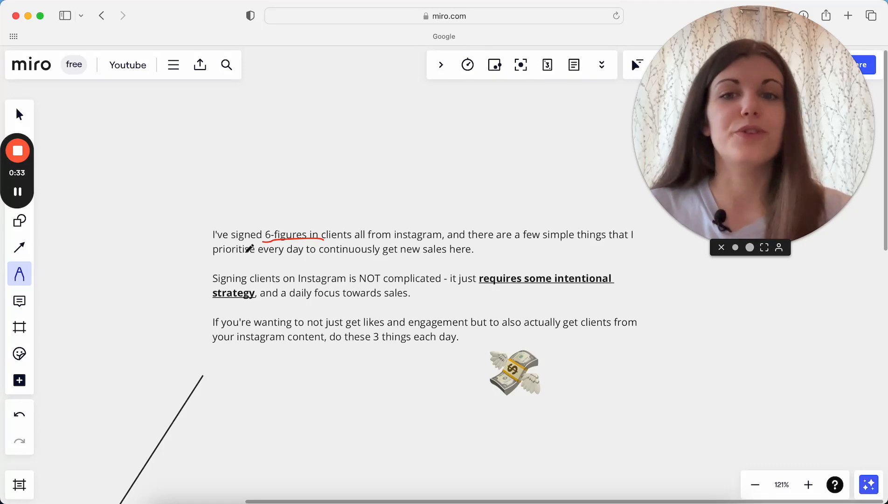
{"action": "left_click_drag", "start_coordinate": [212, 256], "coordinate": [279, 256]}
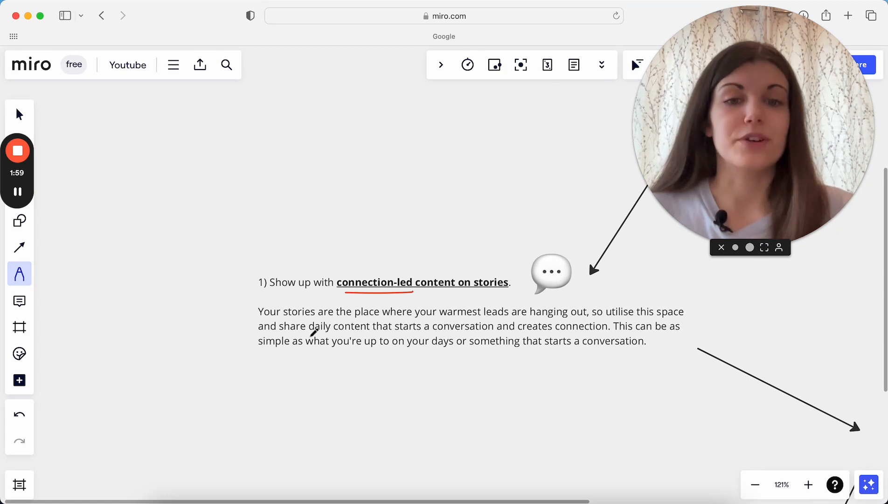
Underline two habit 1 phrases in red, including 'starts a conversation'
{"action": "left_click_drag", "start_coordinate": [306, 333], "coordinate": [354, 333]}
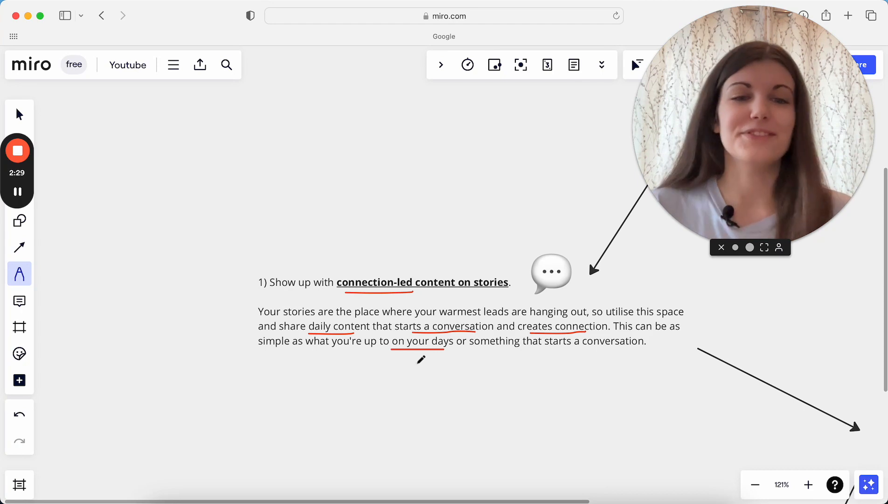
{"action": "left_click_drag", "start_coordinate": [550, 345], "coordinate": [592, 346]}
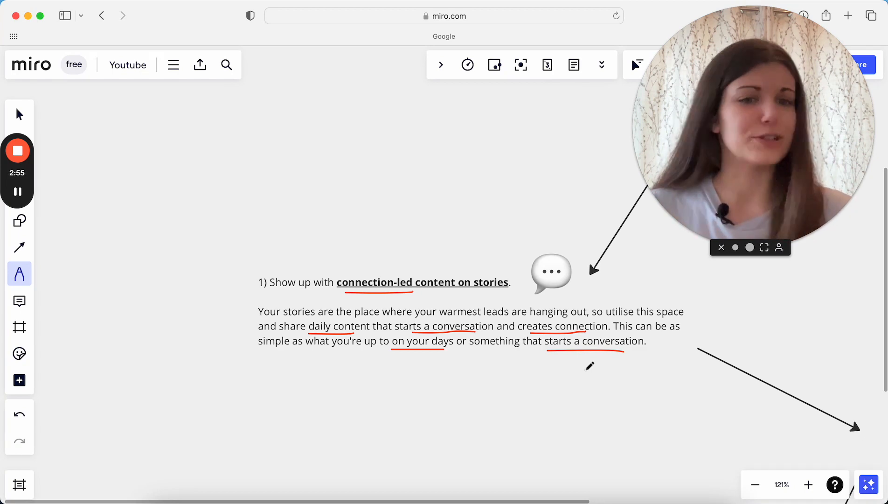
Scroll down to the 'Sell something, somewhere, every day' section
{"action": "scroll", "scroll_direction": "down", "scroll_amount": 3}
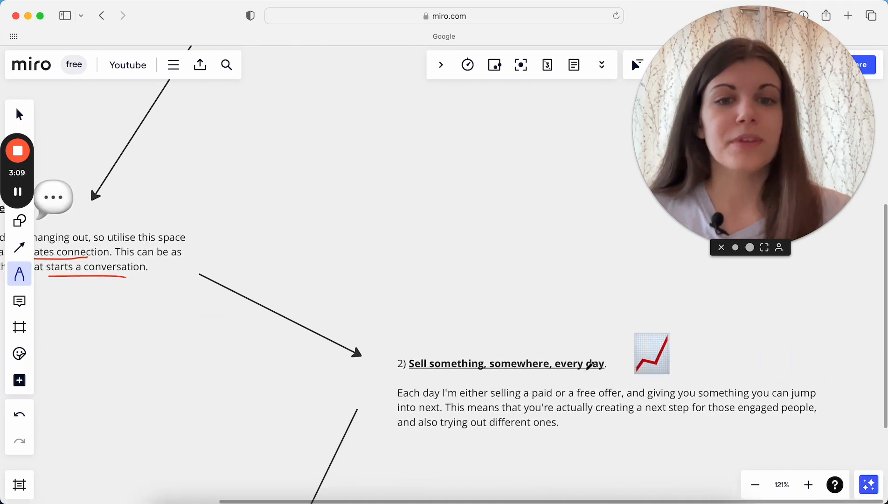
Draw a red line under the section 2 heading, plus a short second stroke
{"action": "scroll", "scroll_direction": "down", "scroll_amount": 3}
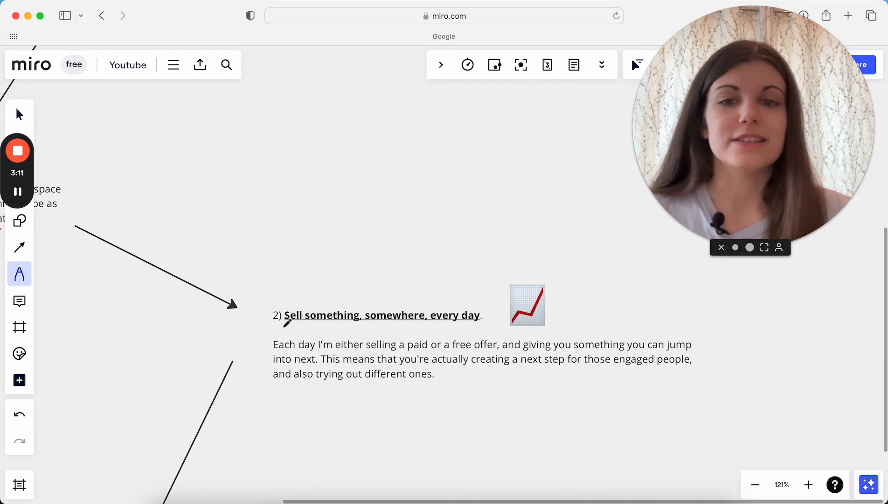
{"action": "left_click_drag", "start_coordinate": [286, 327], "coordinate": [465, 326]}
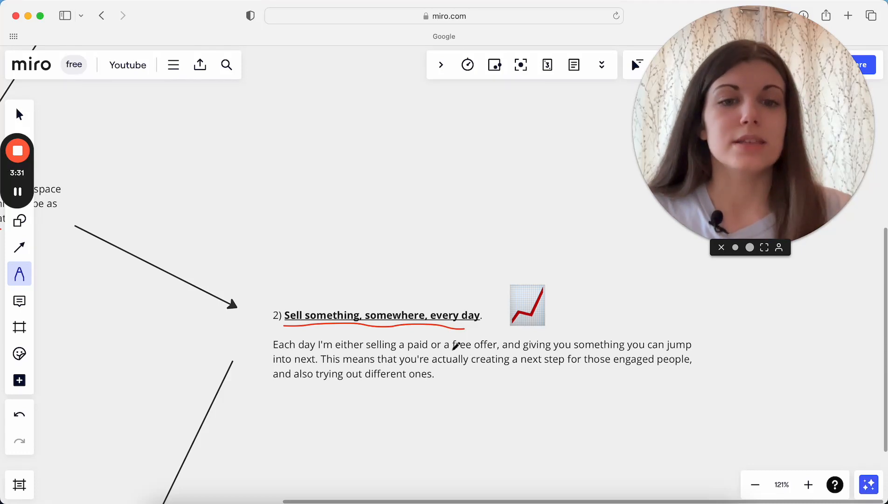
{"action": "left_click_drag", "start_coordinate": [451, 351], "coordinate": [486, 351]}
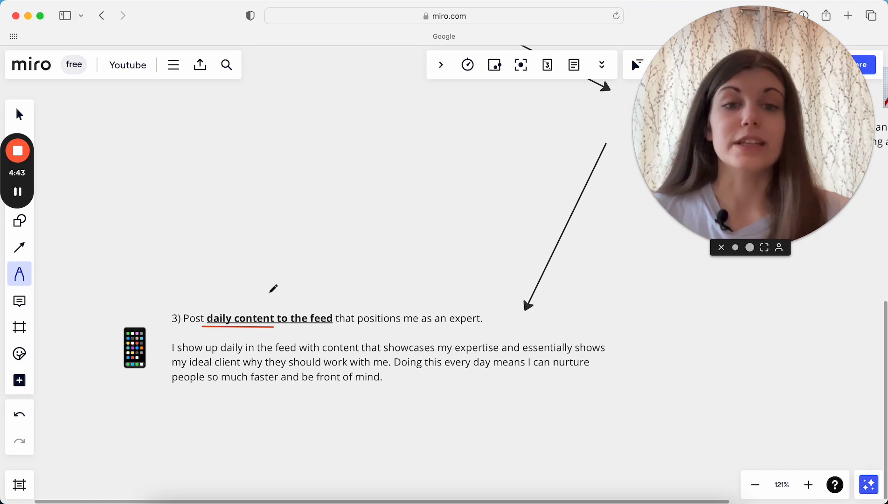
Underline 'as an expert' in the section 3 heading in red
{"action": "left_click_drag", "start_coordinate": [402, 330], "coordinate": [486, 326]}
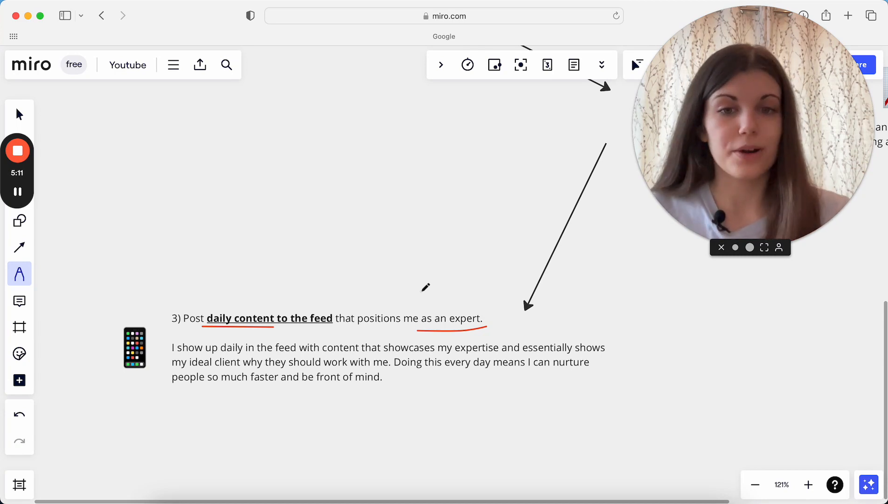
Underline 'every day means', 'people so much faster' and 'be front of mind' in red
{"action": "left_click_drag", "start_coordinate": [446, 372], "coordinate": [516, 367]}
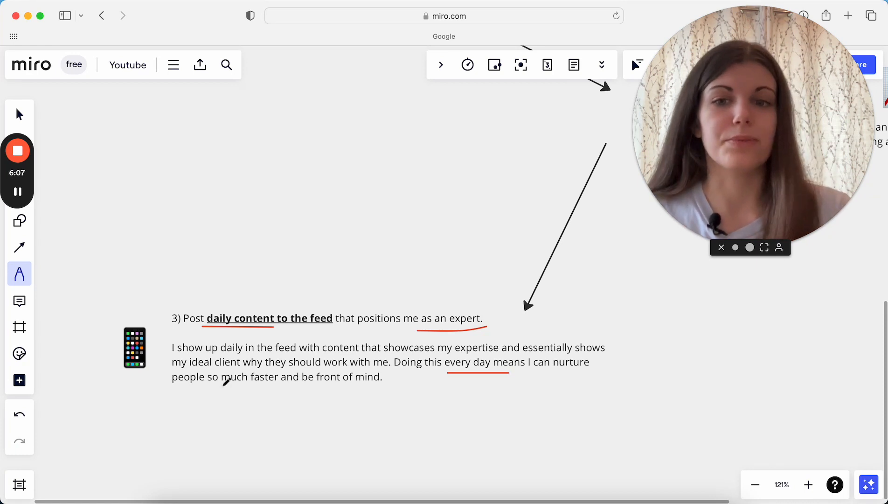
{"action": "left_click_drag", "start_coordinate": [181, 381], "coordinate": [258, 383]}
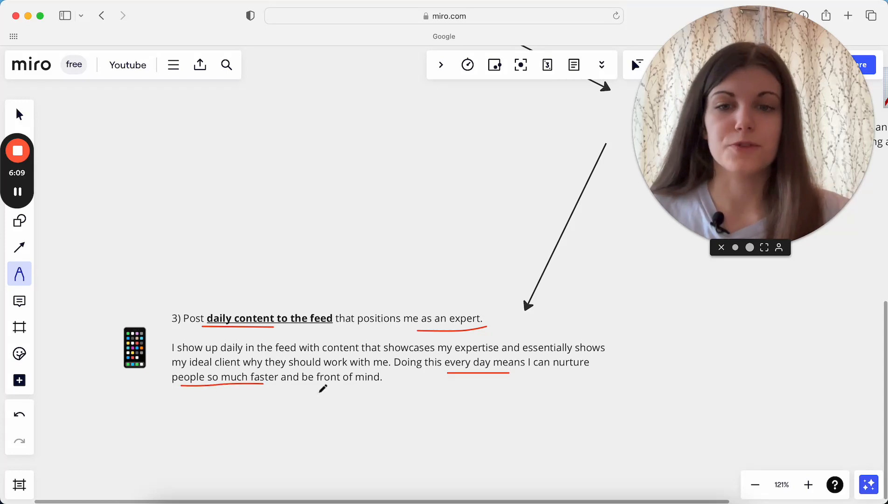
{"action": "left_click_drag", "start_coordinate": [322, 387], "coordinate": [361, 387]}
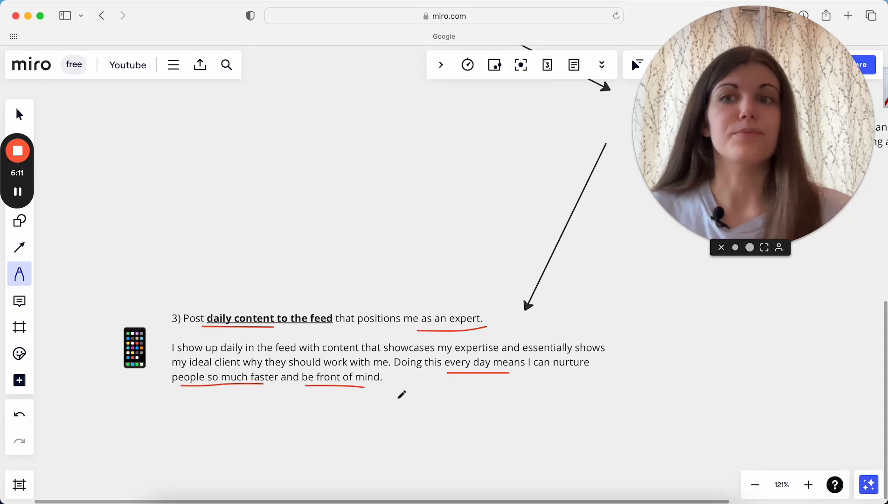